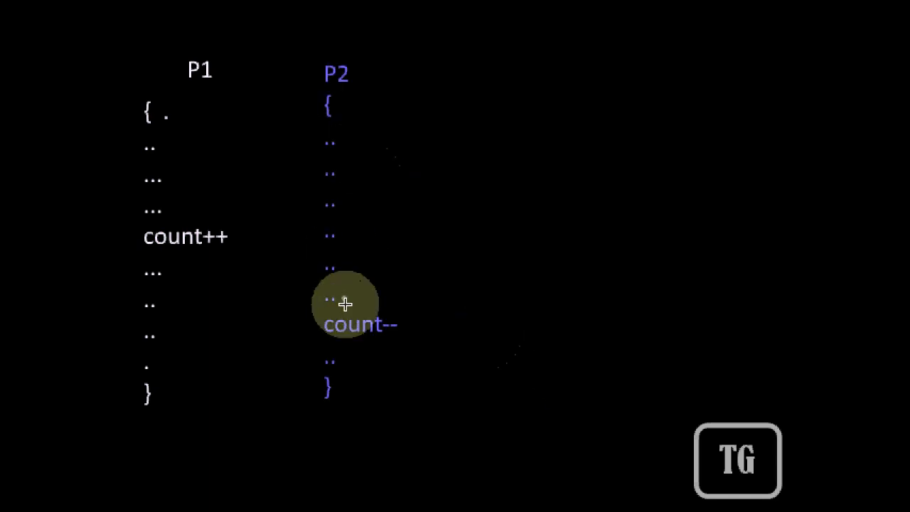
{"action": "mouse_move", "coordinate": [359, 324]}
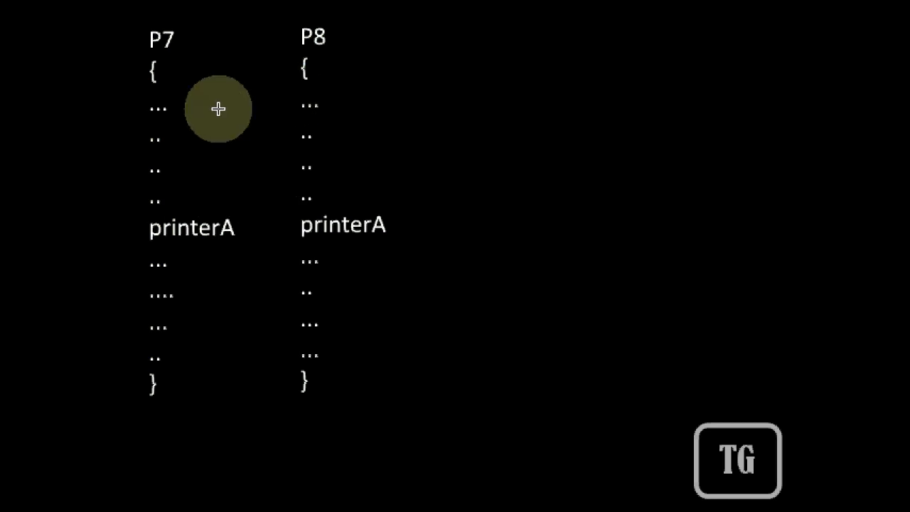
{"action": "mouse_move", "coordinate": [318, 239]}
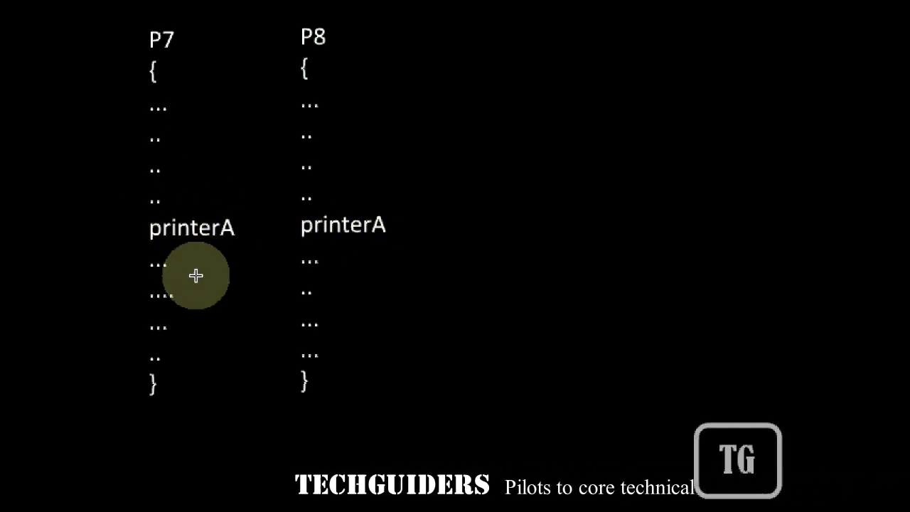
{"action": "mouse_move", "coordinate": [330, 81]}
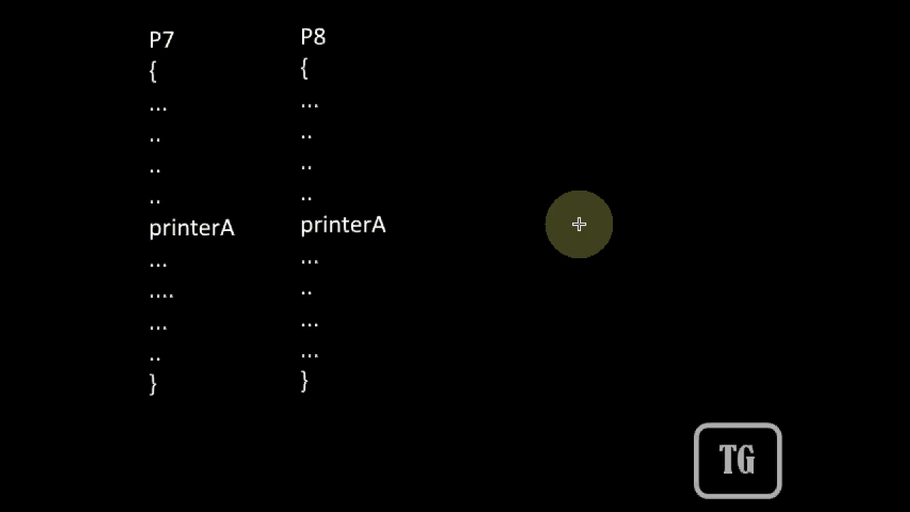
{"action": "mouse_move", "coordinate": [182, 116]}
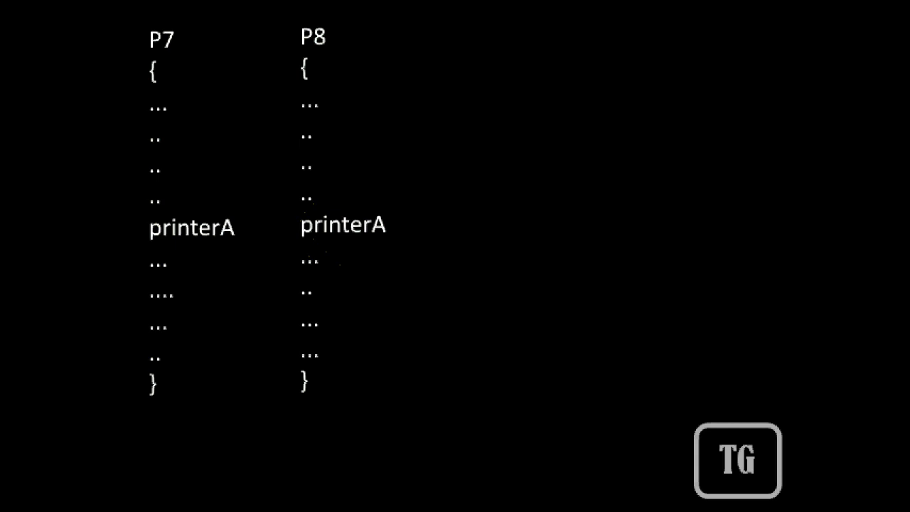
{"action": "left_click", "coordinate": [521, 320]}
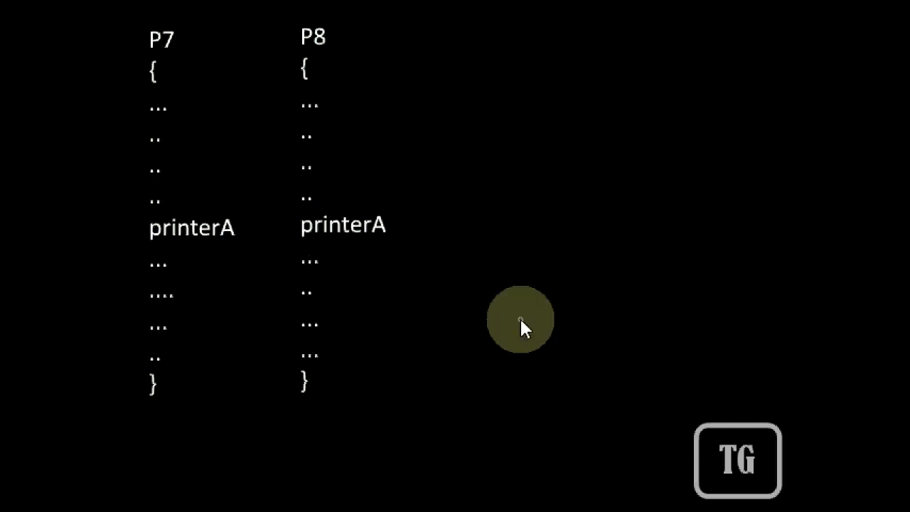